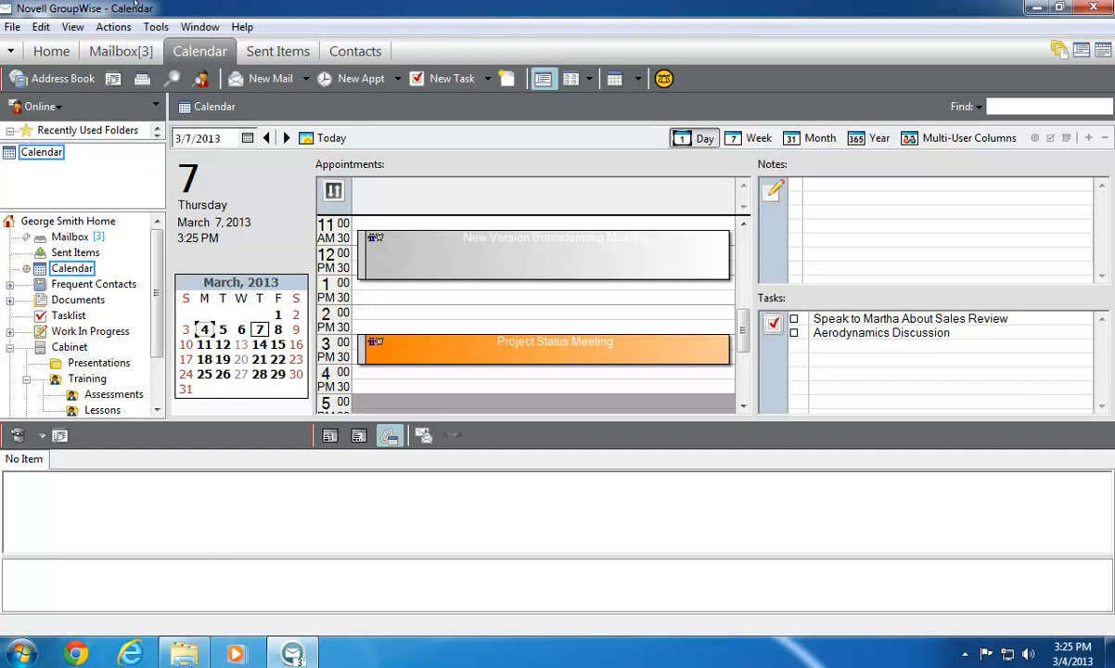
{"action": "mouse_move", "coordinate": [762, 115]}
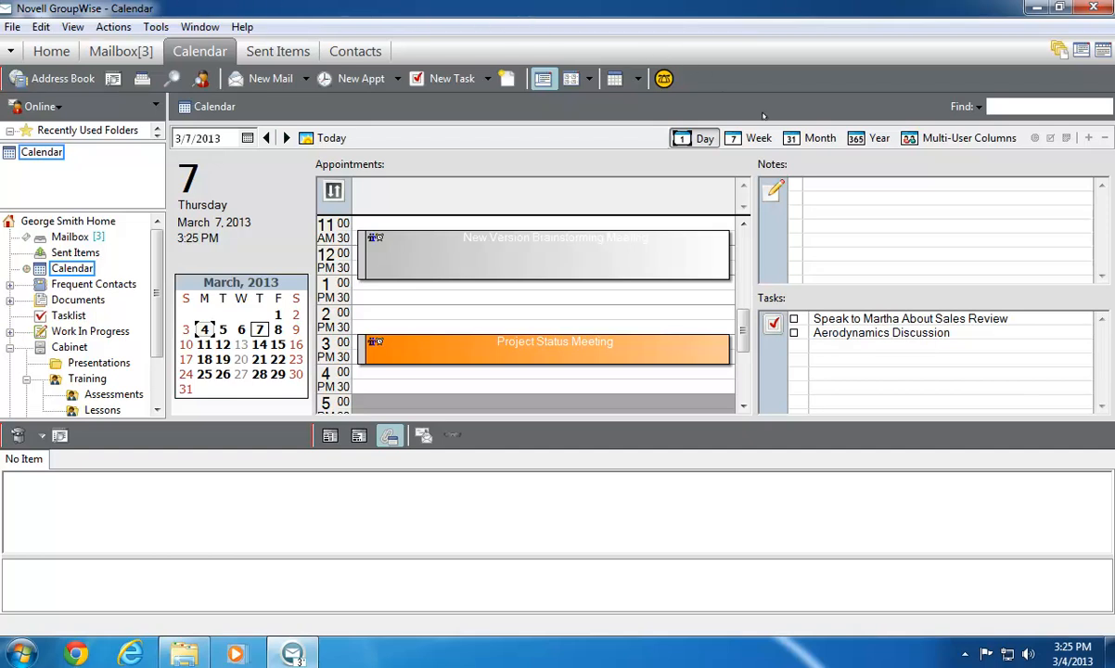
Step: View the week with notes and tasks shown then hidden, then the whole month of March 2013
{"action": "left_click", "coordinate": [759, 137]}
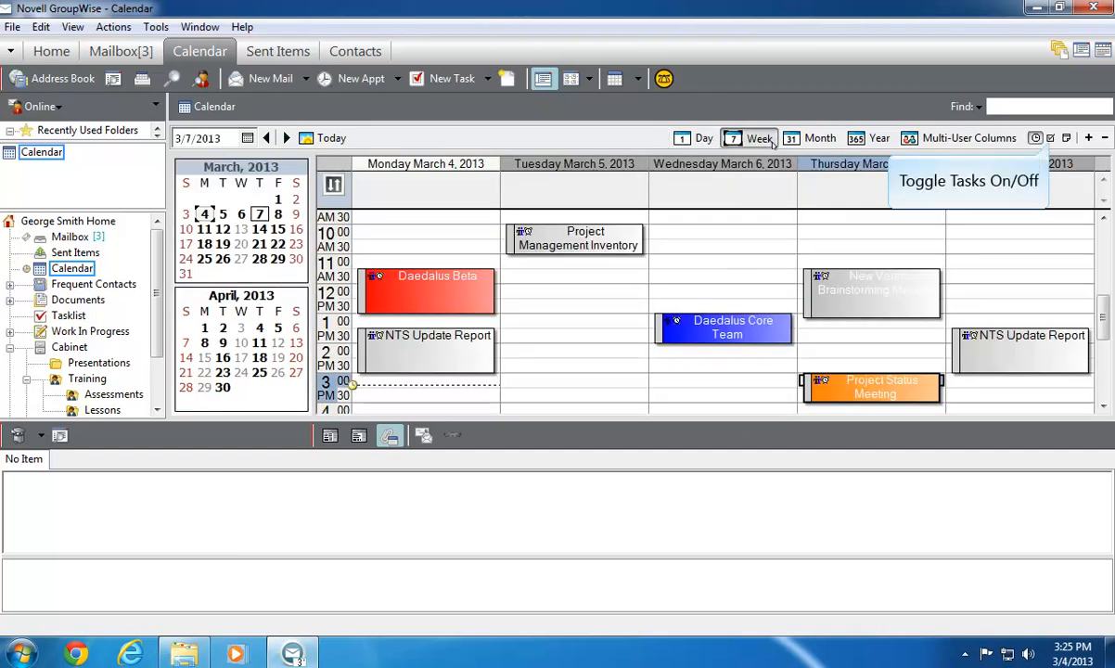
{"action": "left_click", "coordinate": [1050, 137]}
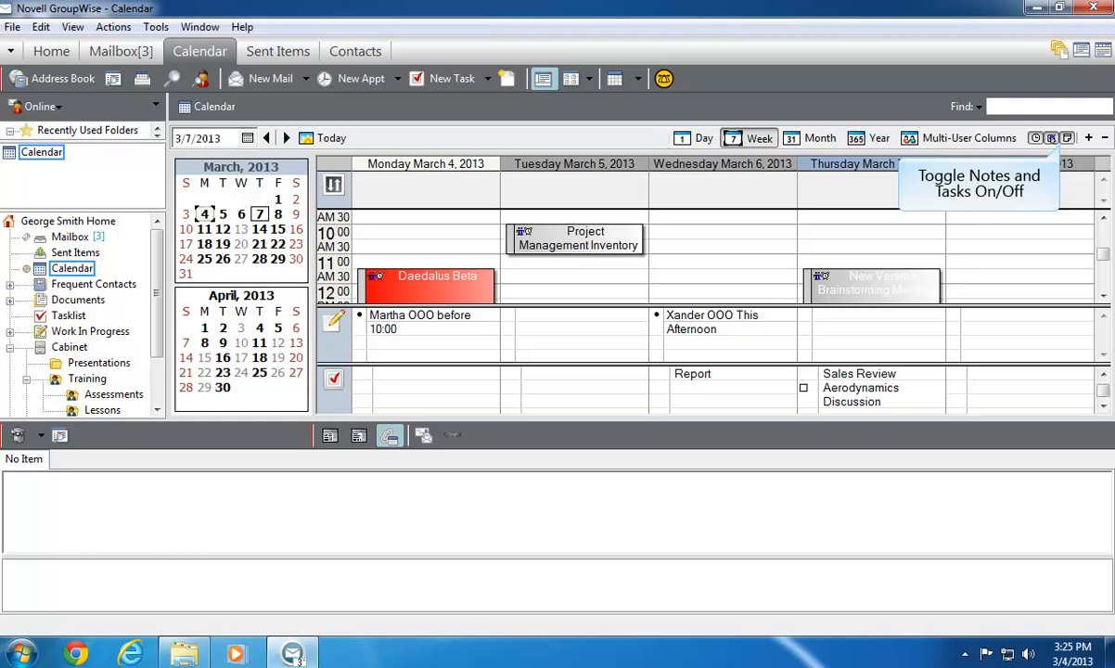
{"action": "left_click", "coordinate": [1050, 138]}
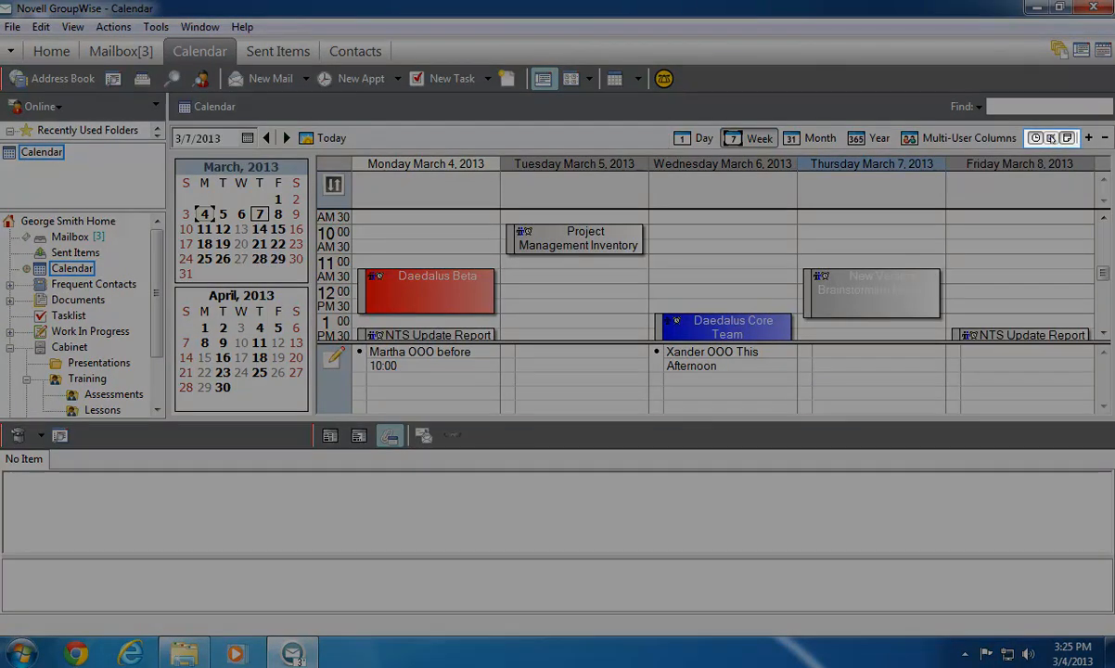
{"action": "scroll", "scroll_direction": "down", "scroll_amount": 3}
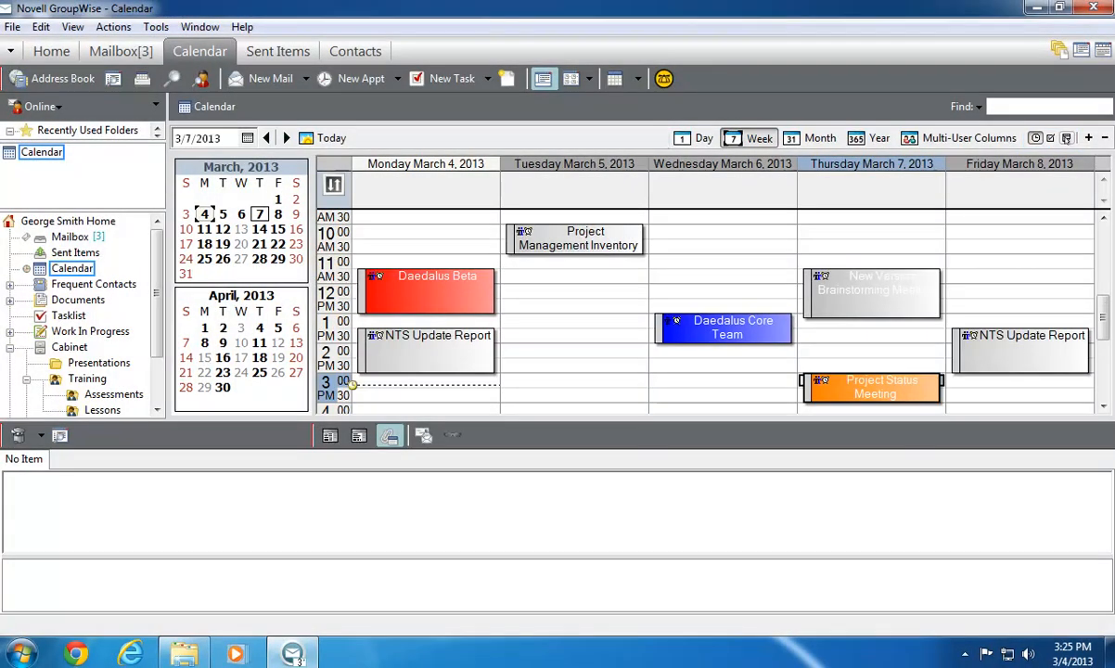
{"action": "left_click", "coordinate": [812, 137]}
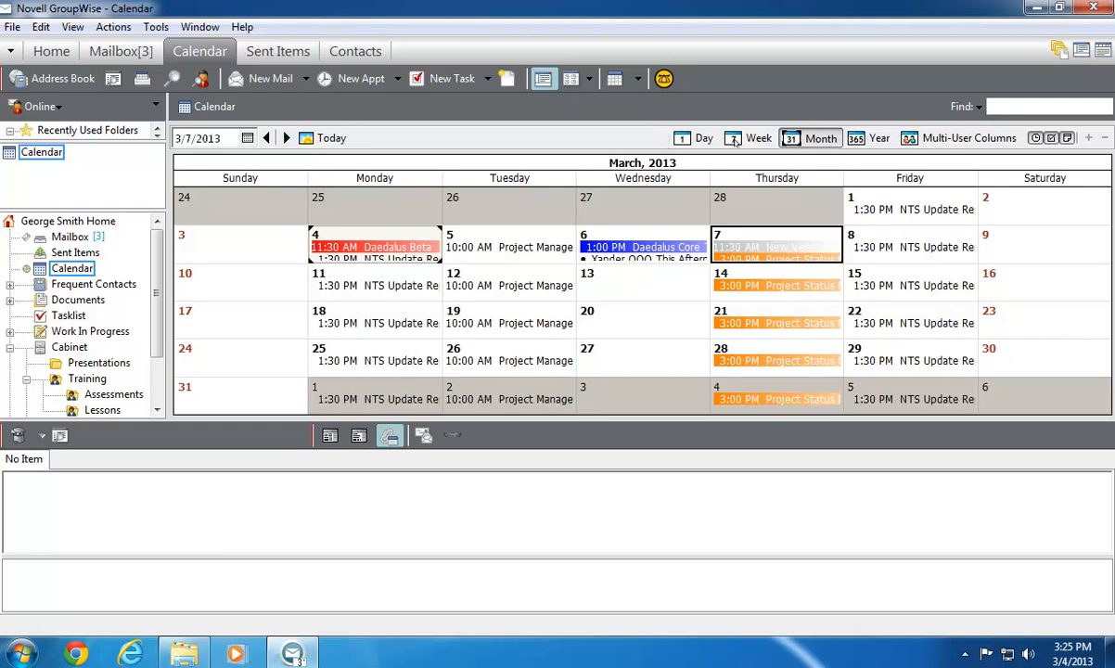
{"action": "left_click", "coordinate": [695, 137]}
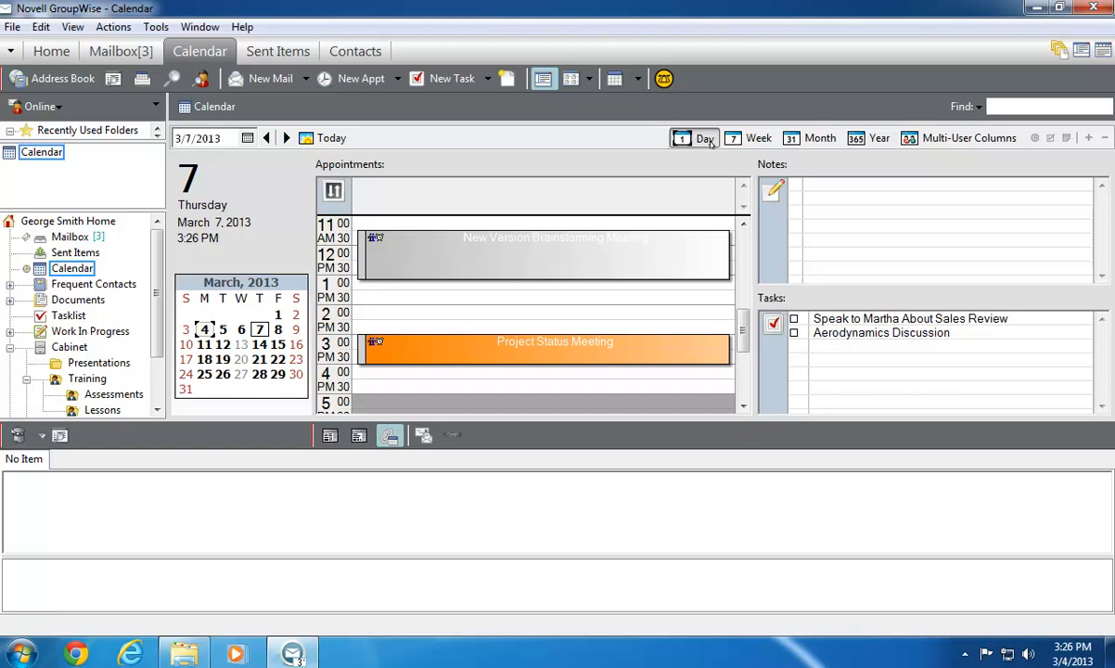
{"action": "mouse_move", "coordinate": [968, 137]}
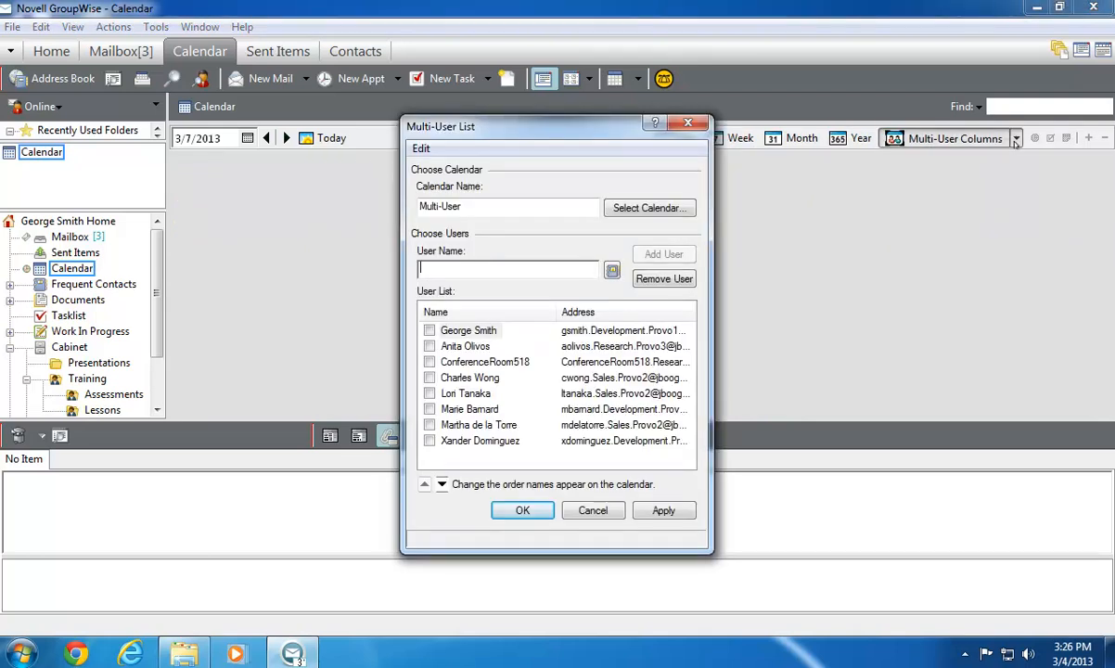
{"action": "mouse_move", "coordinate": [497, 223]}
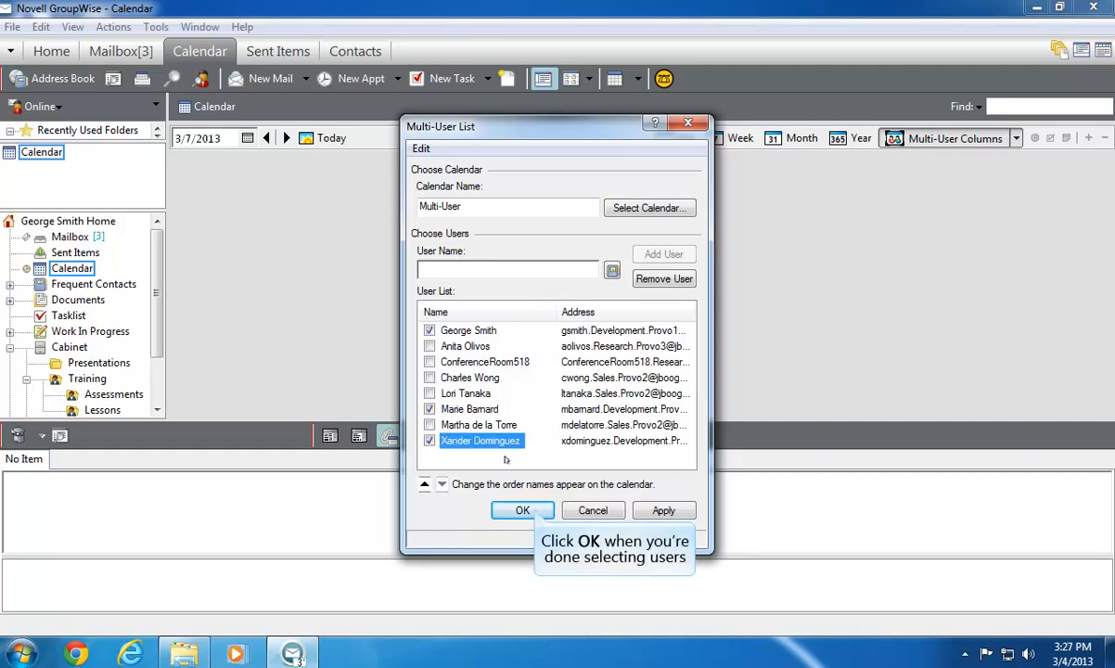
{"action": "left_click", "coordinate": [523, 510]}
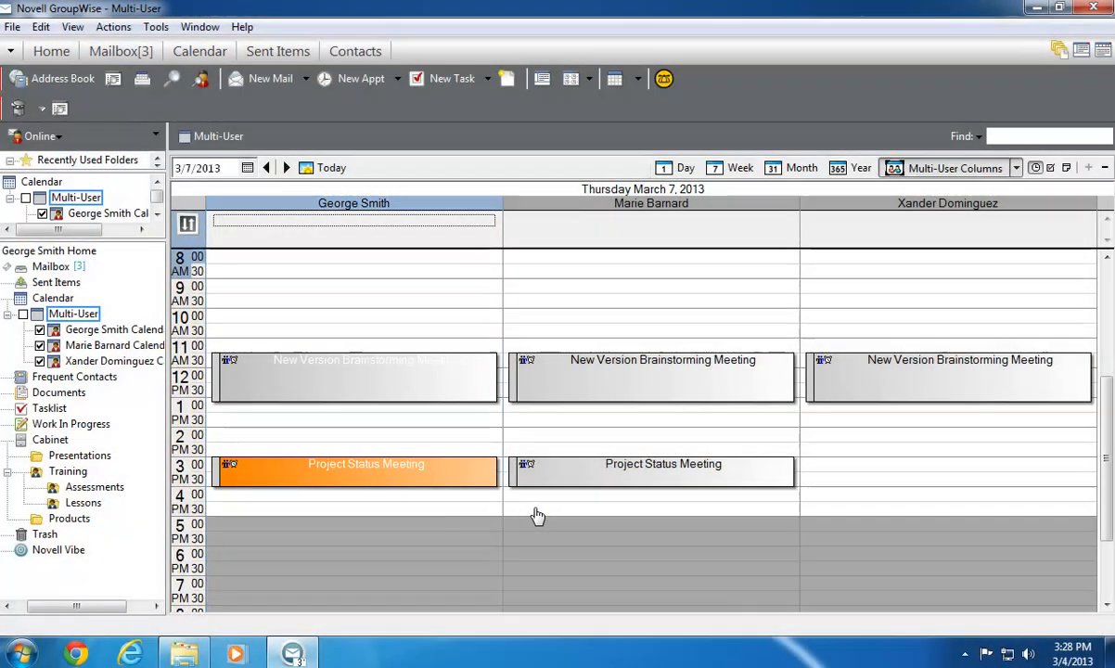
Step: Show Thursday March 7 as a single day and give each teammate's items their own colour
{"action": "left_click", "coordinate": [946, 202]}
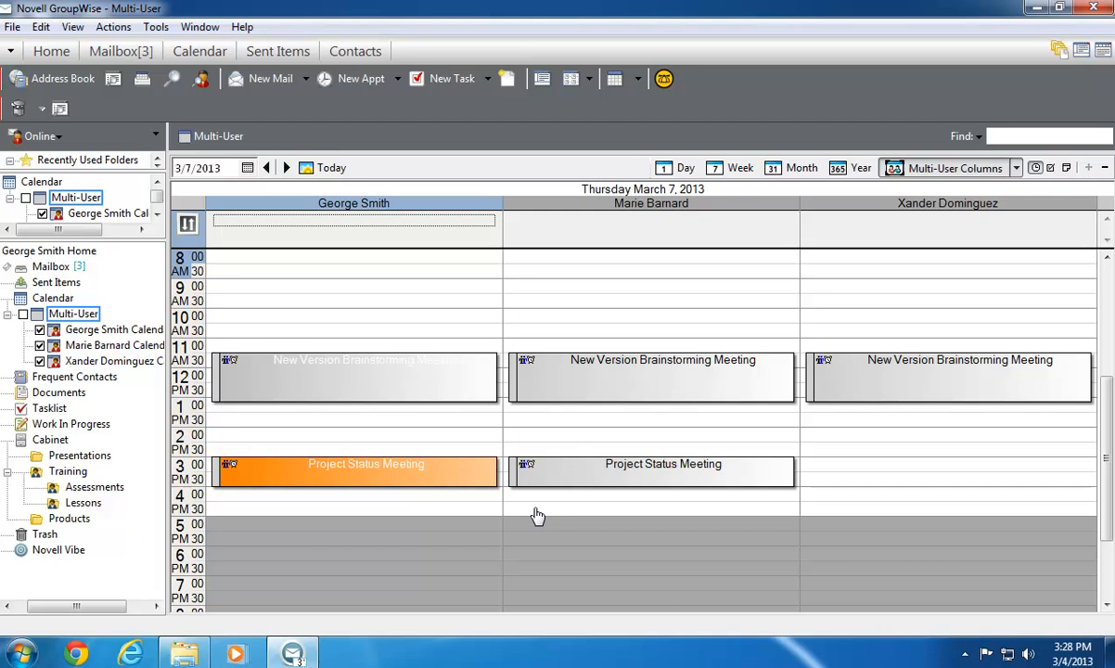
{"action": "mouse_move", "coordinate": [542, 513]}
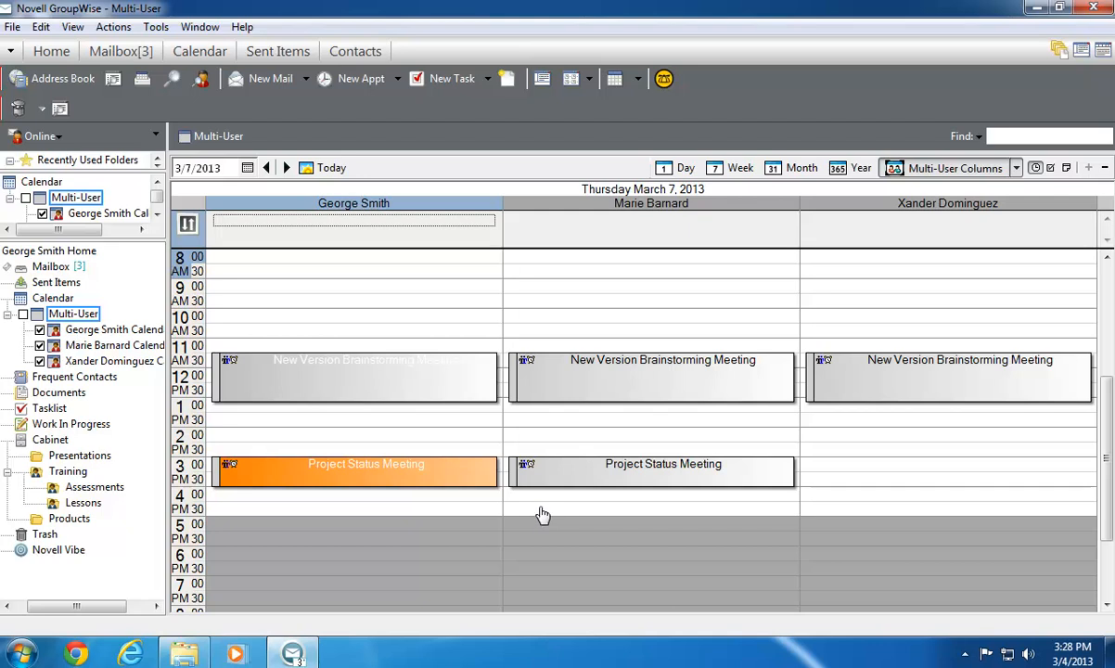
{"action": "mouse_move", "coordinate": [683, 167]}
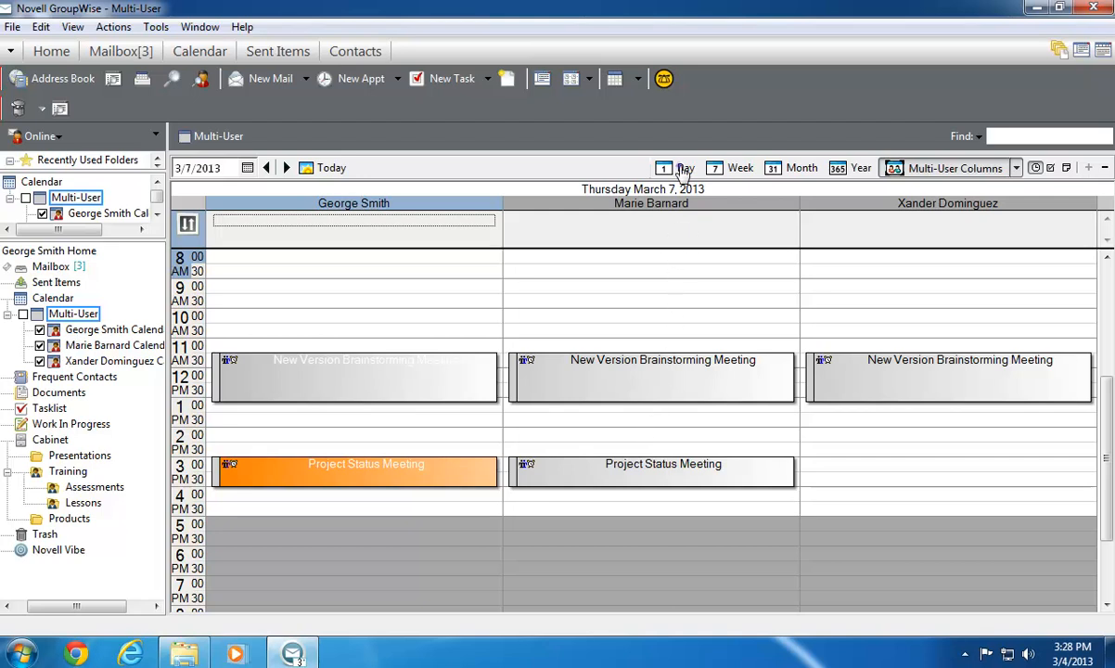
{"action": "left_click", "coordinate": [686, 167]}
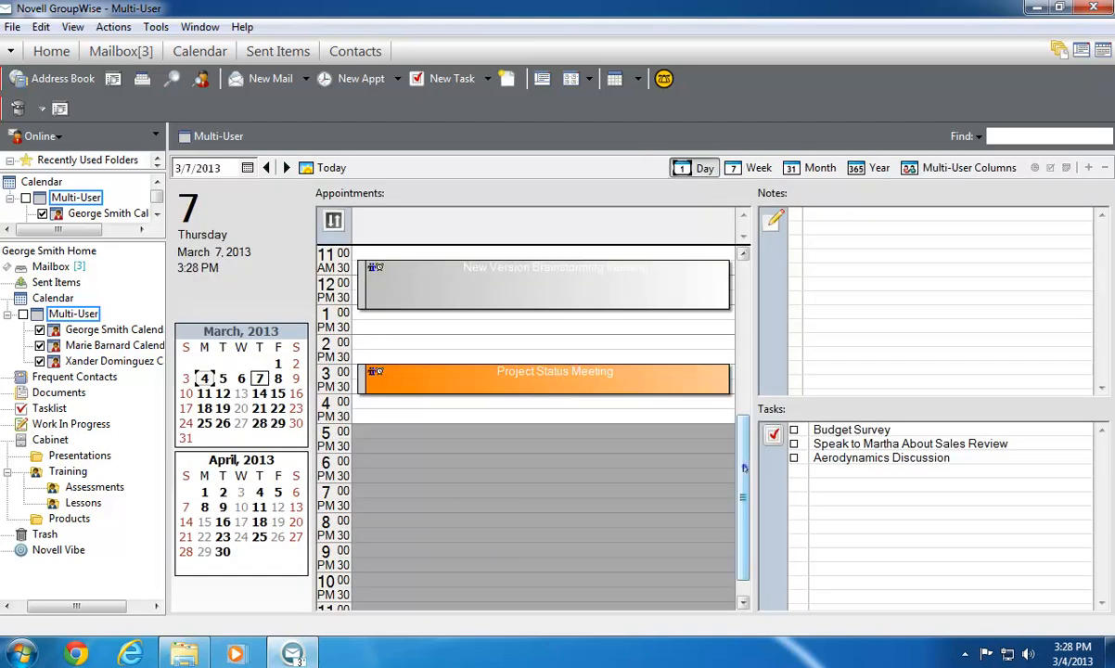
{"action": "scroll", "scroll_direction": "up", "scroll_amount": 3}
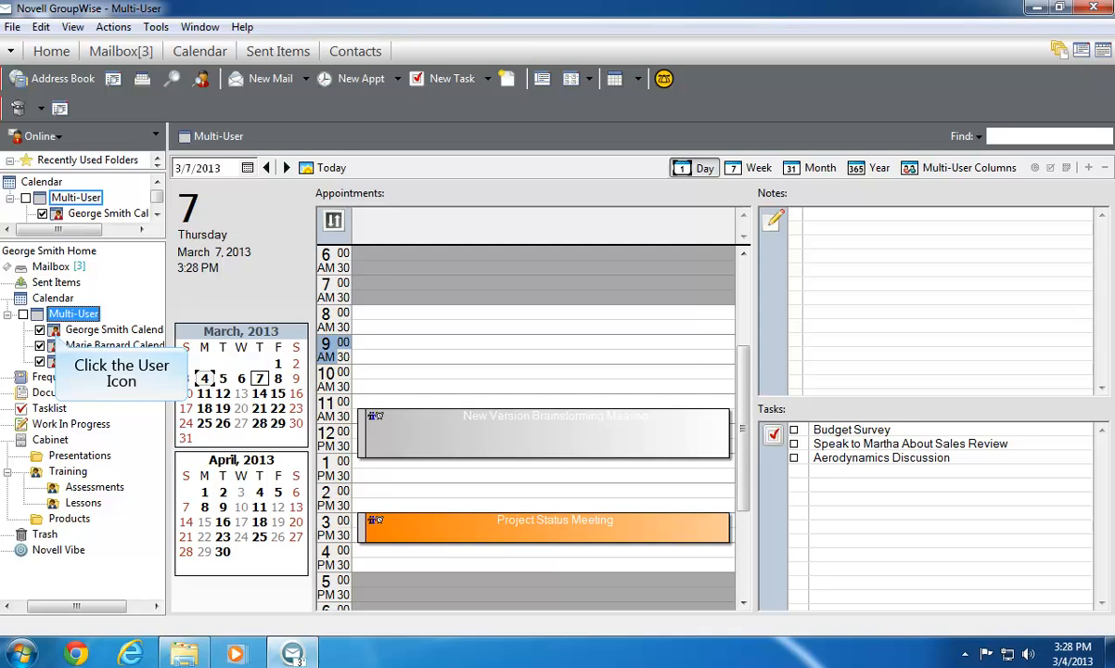
{"action": "left_click", "coordinate": [52, 360]}
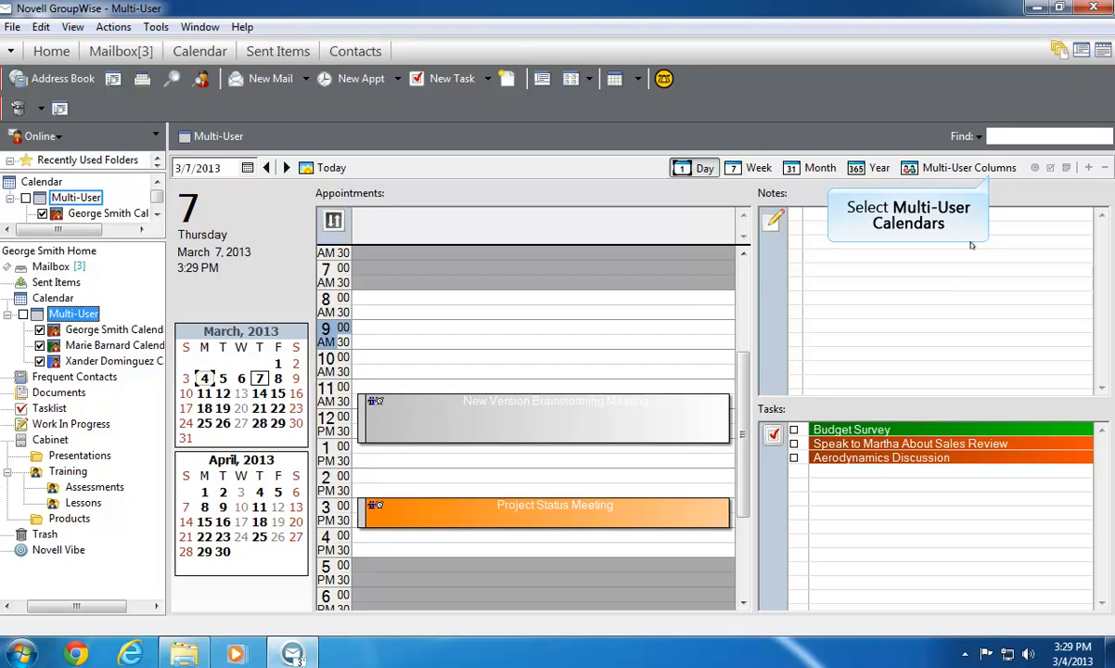
Step: Show teammates side by side in multi-user columns for the week with notes and tasks visible
{"action": "left_click", "coordinate": [955, 167]}
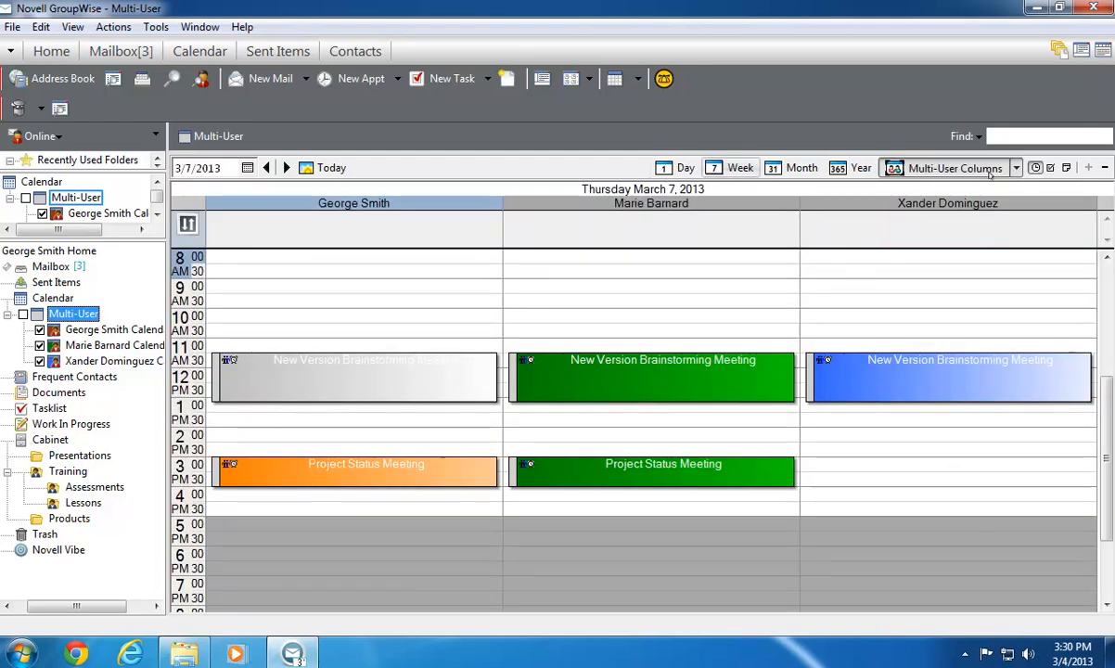
{"action": "left_click", "coordinate": [740, 167]}
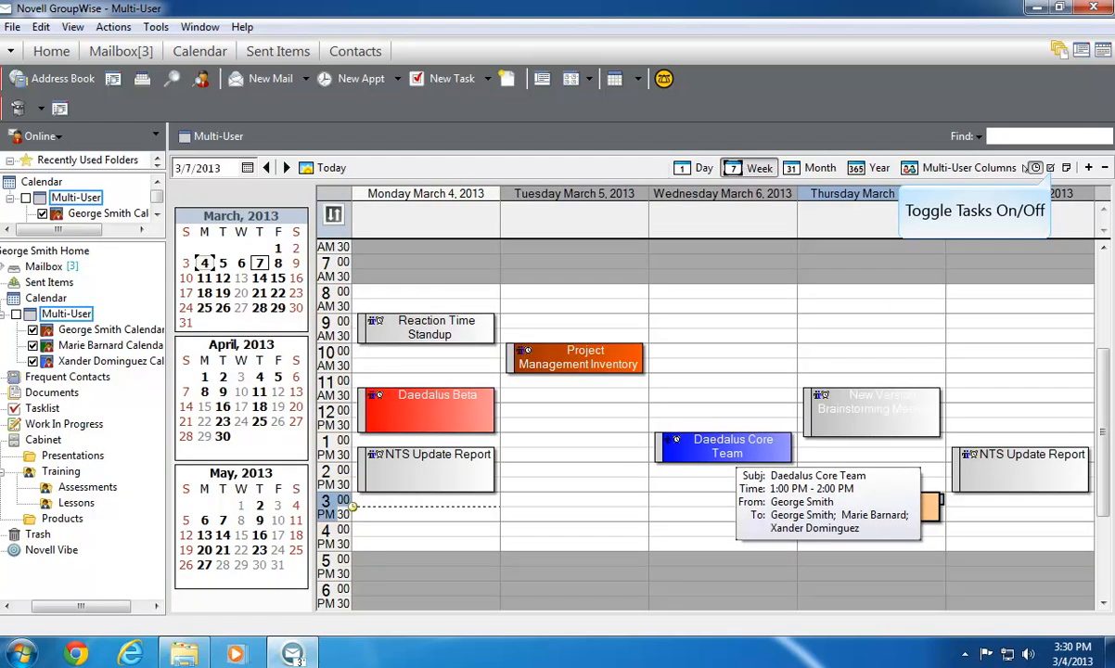
{"action": "left_click", "coordinate": [1036, 167]}
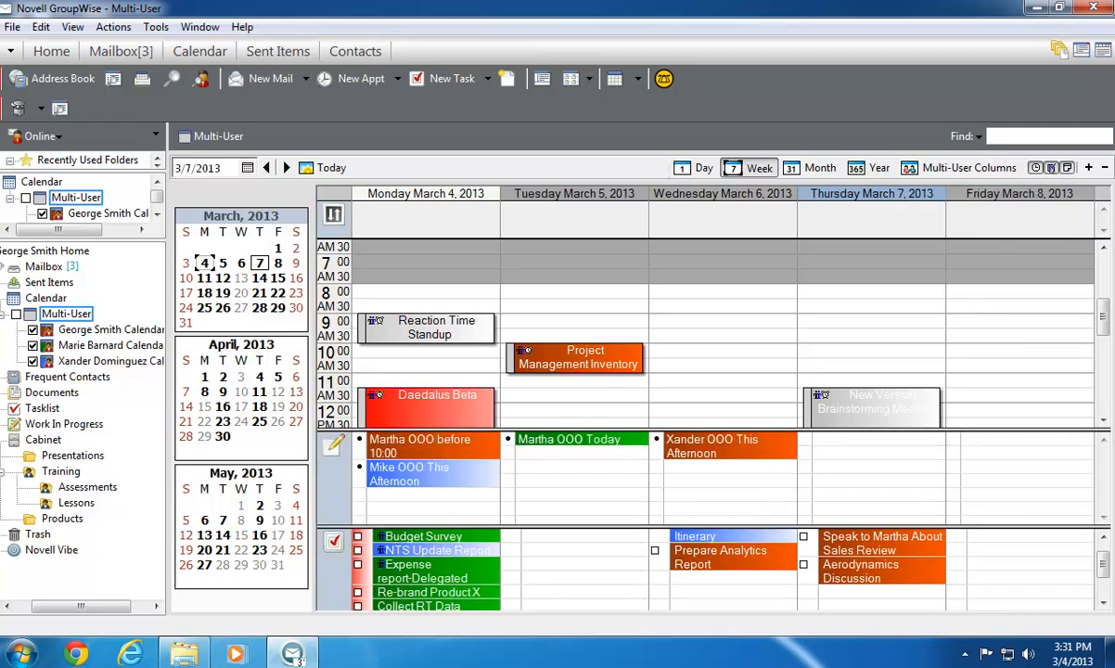
{"action": "scroll", "scroll_direction": "down", "scroll_amount": 3}
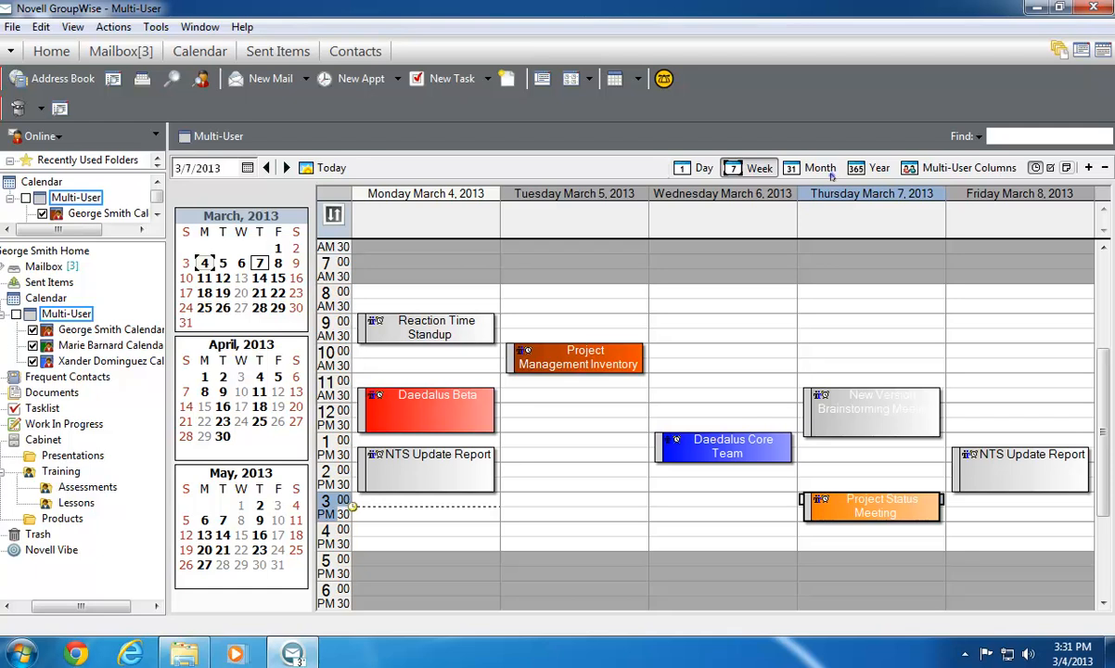
{"action": "left_click", "coordinate": [820, 167]}
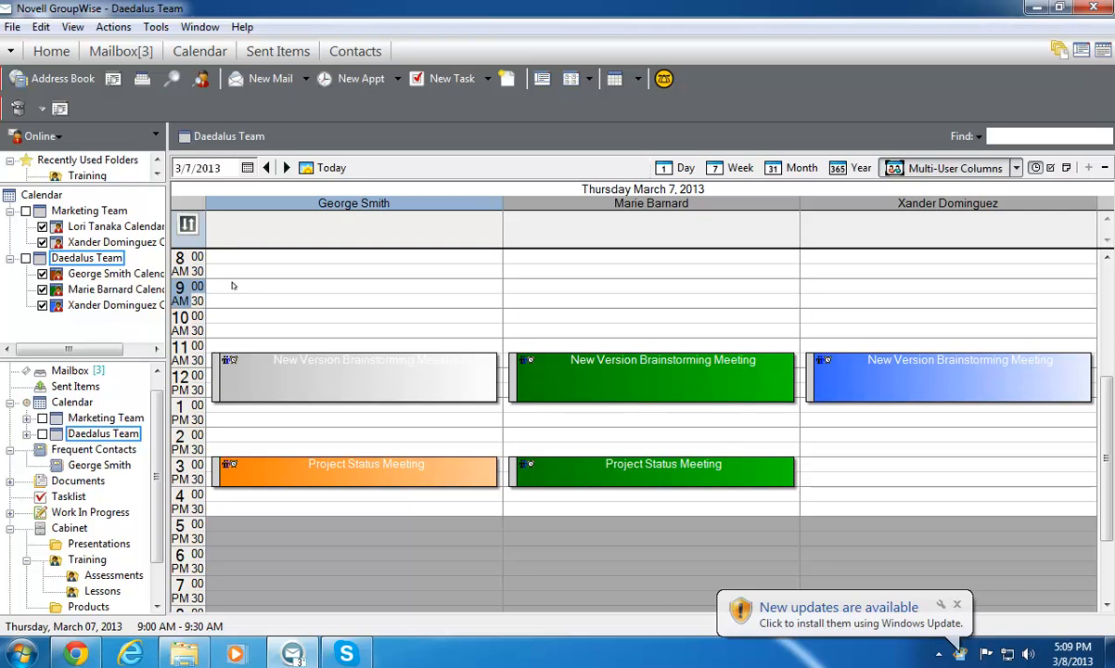
{"action": "mouse_move", "coordinate": [286, 291]}
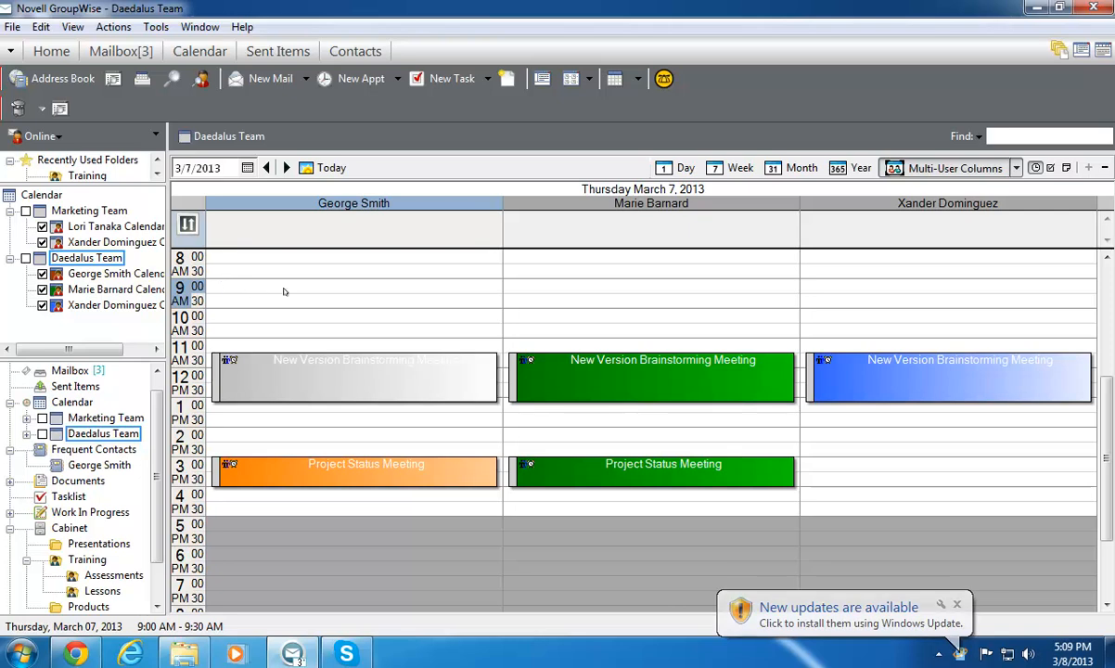
Step: Mark the shared free 9:00 slot on March 7 and begin a new appointment there
{"action": "left_click", "coordinate": [651, 286]}
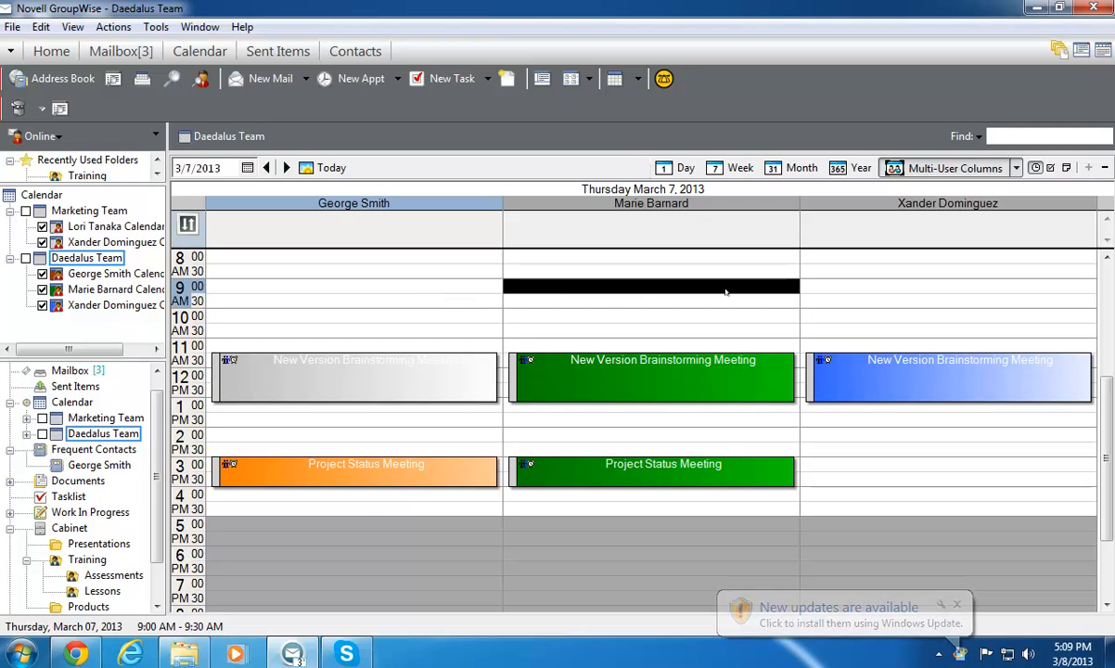
{"action": "mouse_move", "coordinate": [861, 286]}
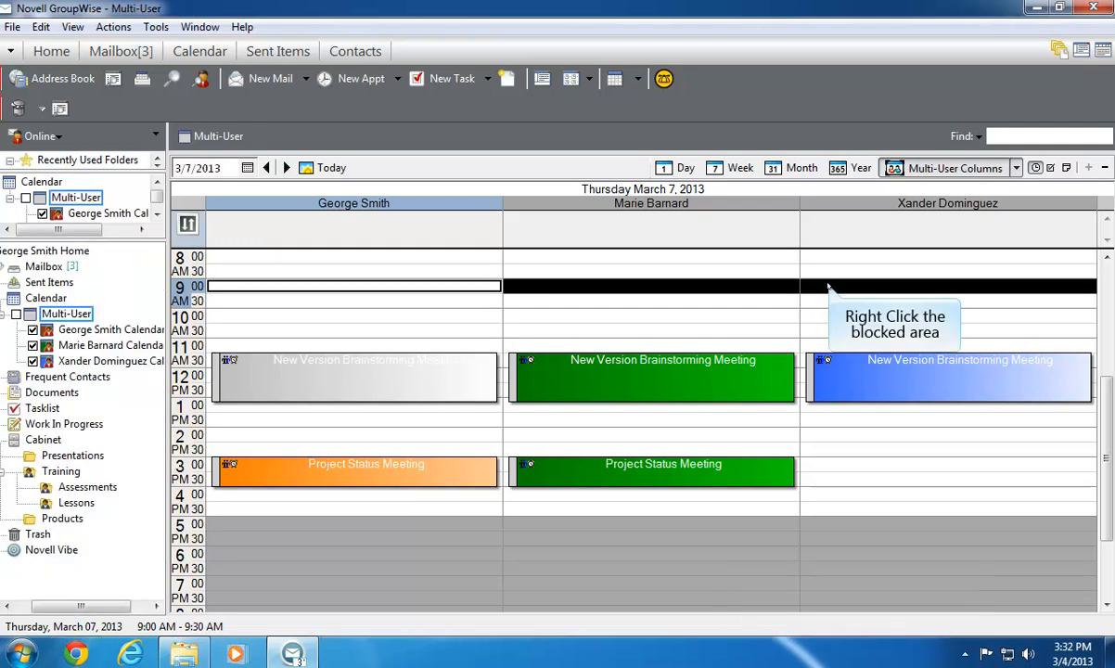
{"action": "right_click", "coordinate": [828, 286]}
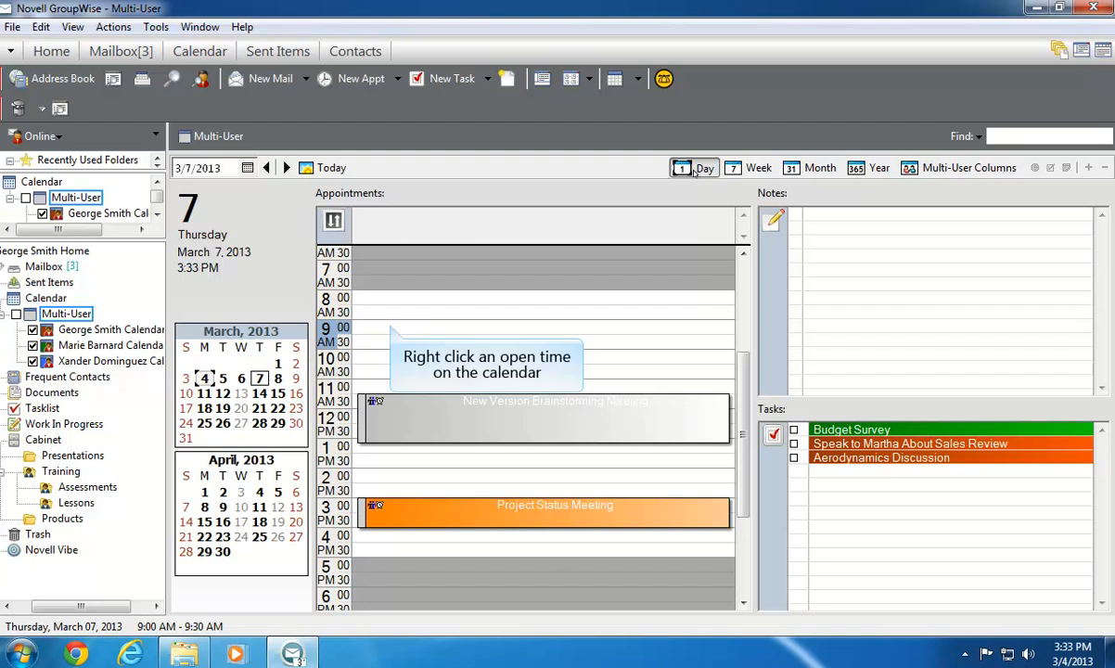
{"action": "mouse_move", "coordinate": [389, 312]}
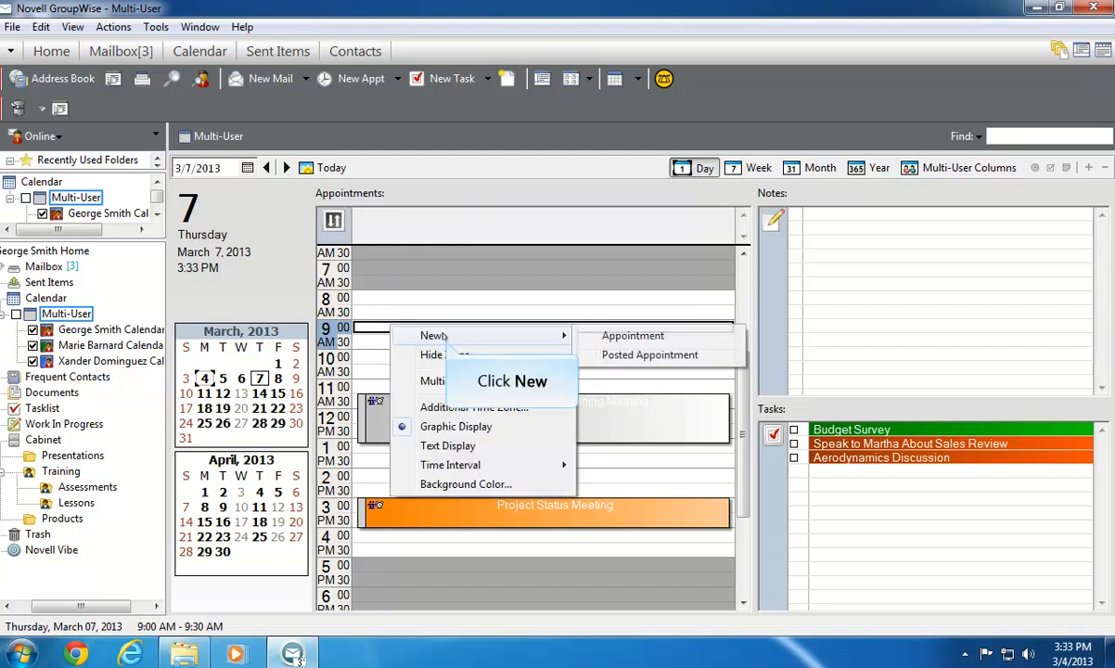
{"action": "mouse_move", "coordinate": [633, 334]}
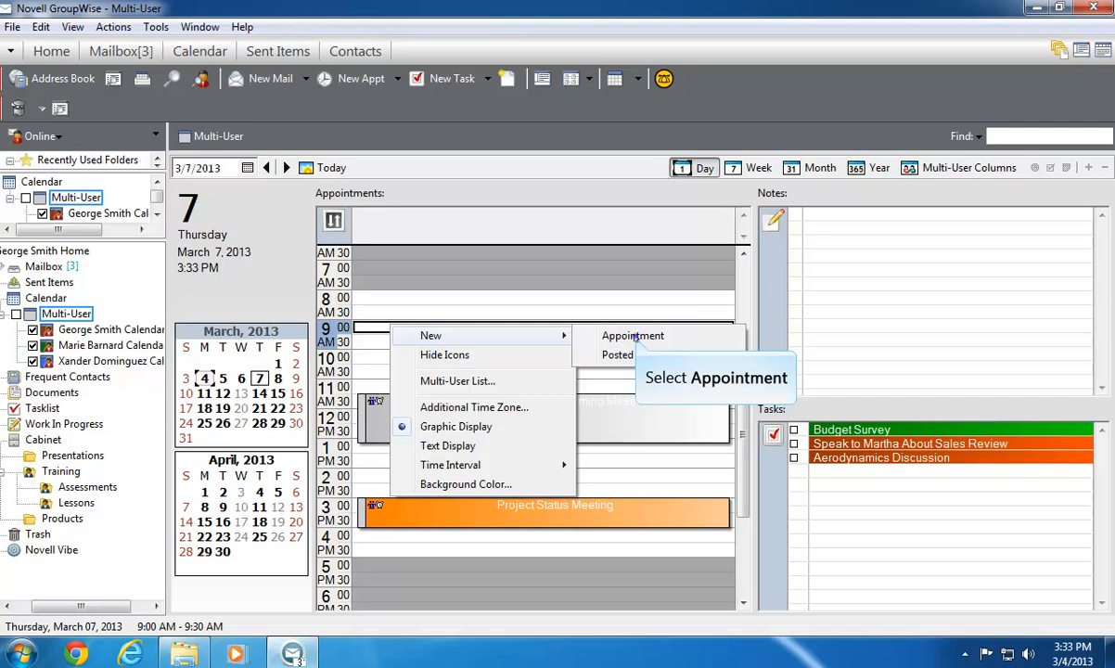
{"action": "left_click", "coordinate": [632, 334]}
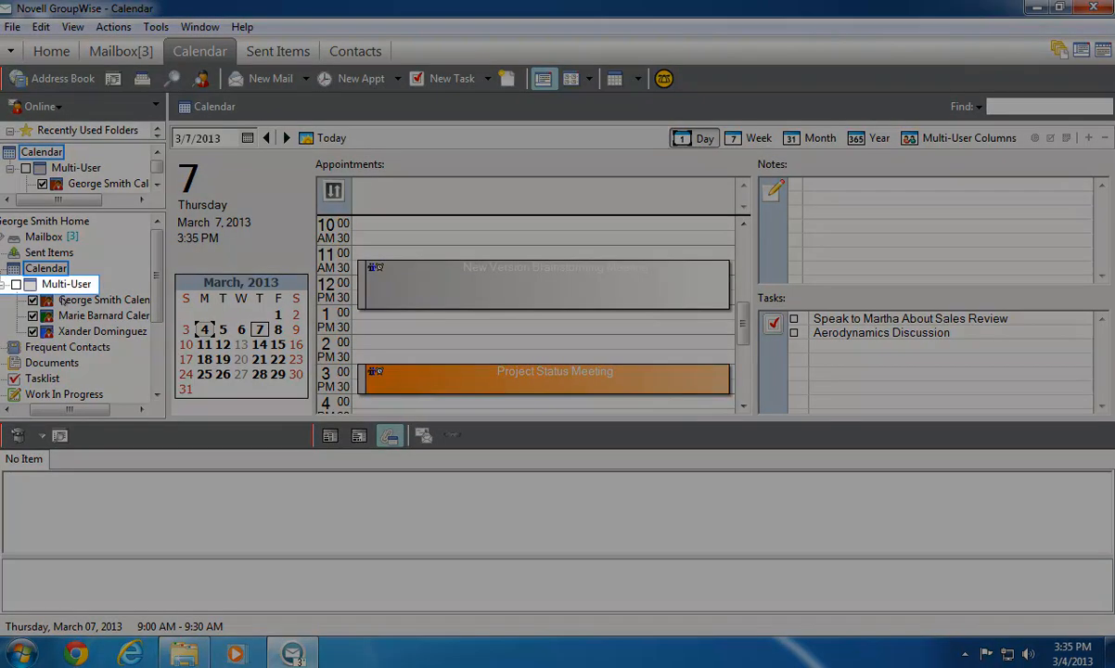
{"action": "mouse_move", "coordinate": [67, 284]}
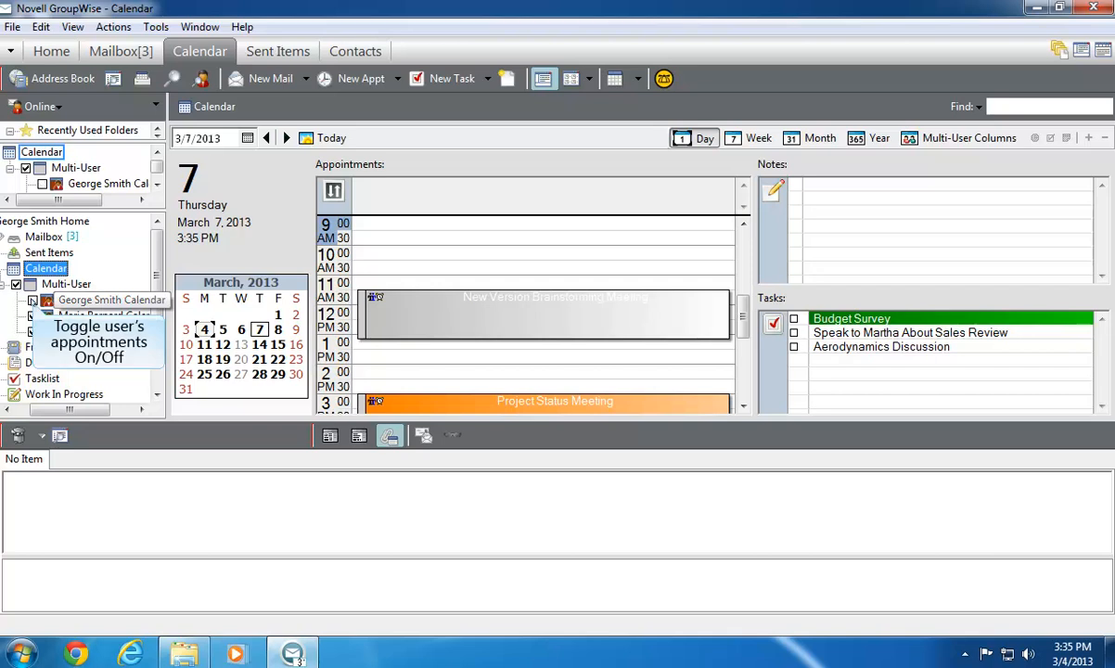
Step: Toggle a teammate's calendar back on in the multi-user folder list
{"action": "left_click", "coordinate": [31, 315]}
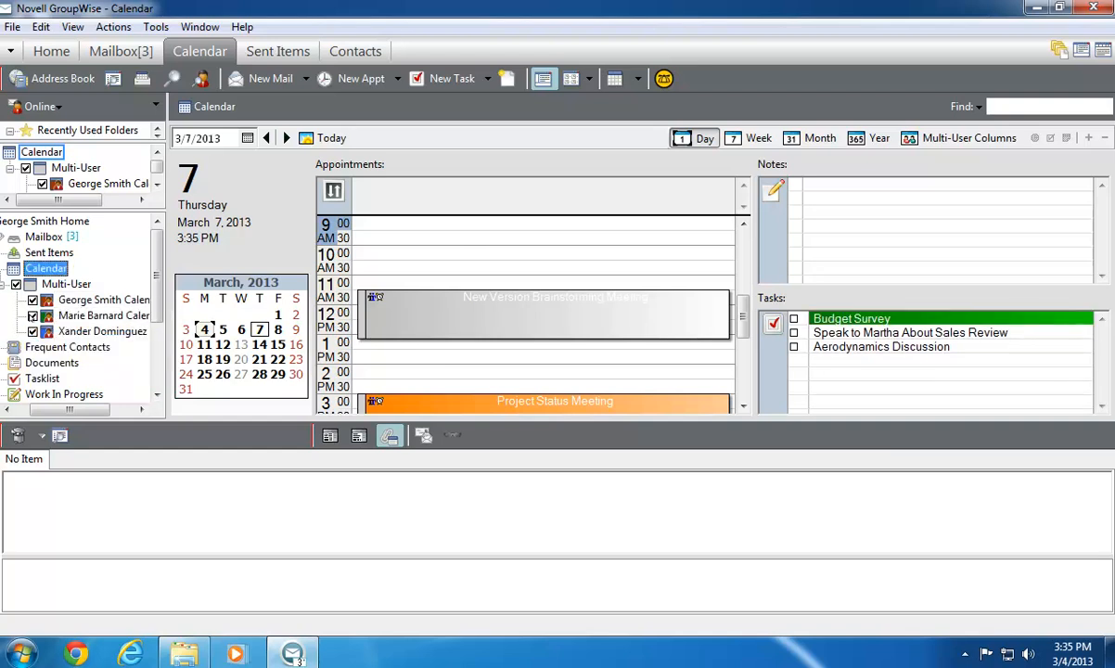
{"action": "mouse_move", "coordinate": [67, 284]}
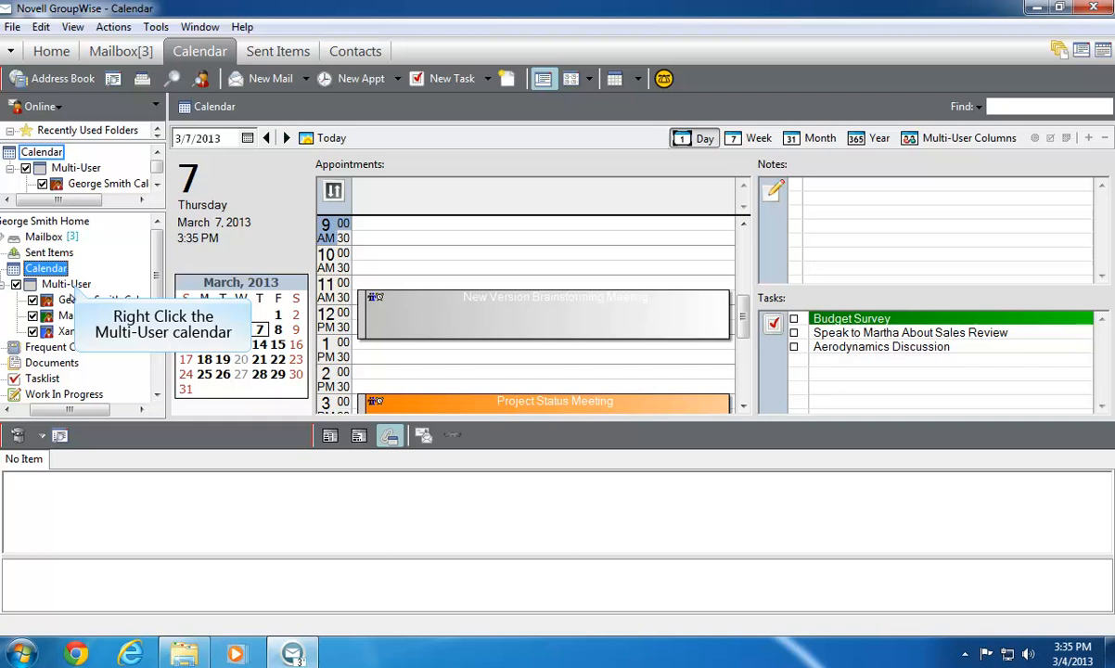
Step: Rename the Multi-User calendar to Daedalus Team and create a new Marketing Team calendar
{"action": "right_click", "coordinate": [65, 284]}
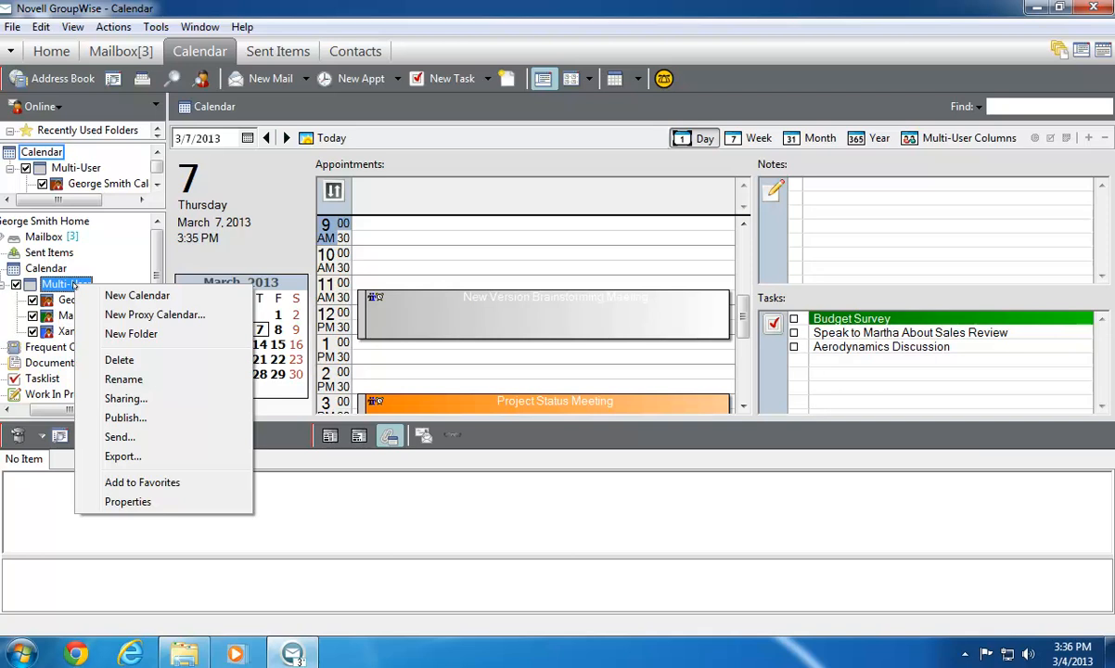
{"action": "mouse_move", "coordinate": [123, 379]}
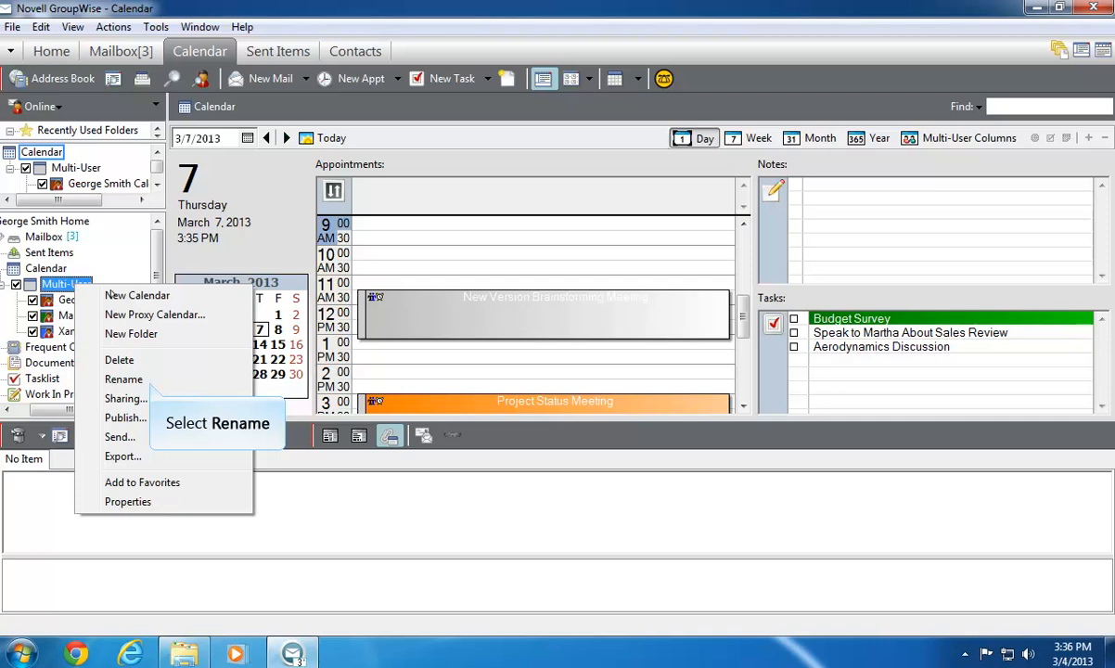
{"action": "mouse_move", "coordinate": [149, 380]}
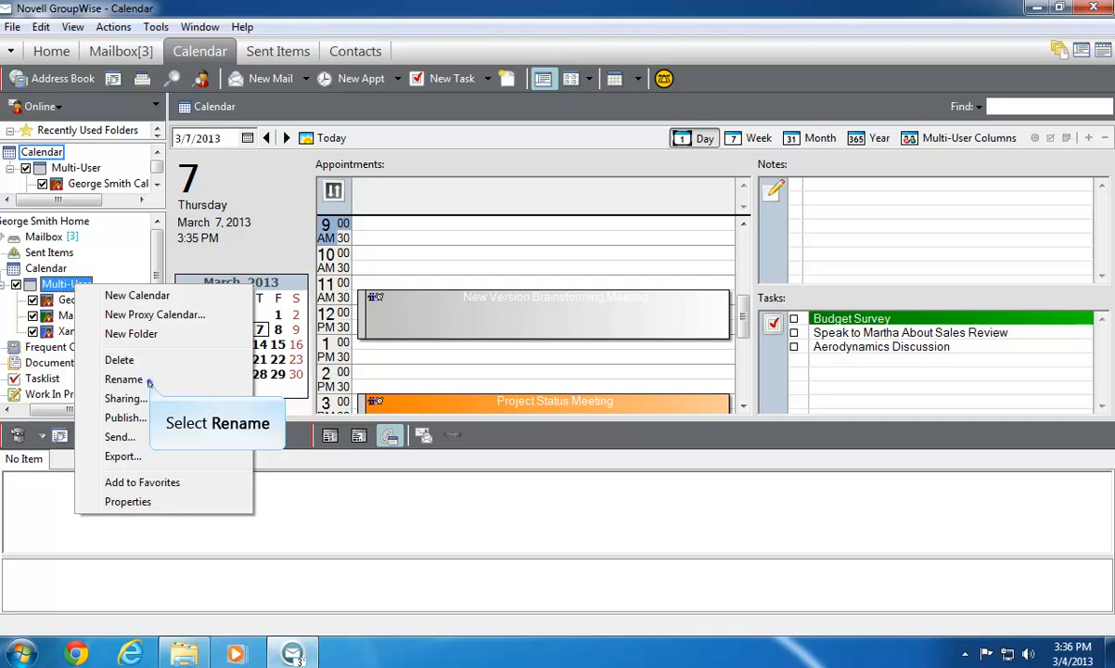
{"action": "left_click", "coordinate": [125, 379]}
{"action": "type", "text": "Daedalus Team"}
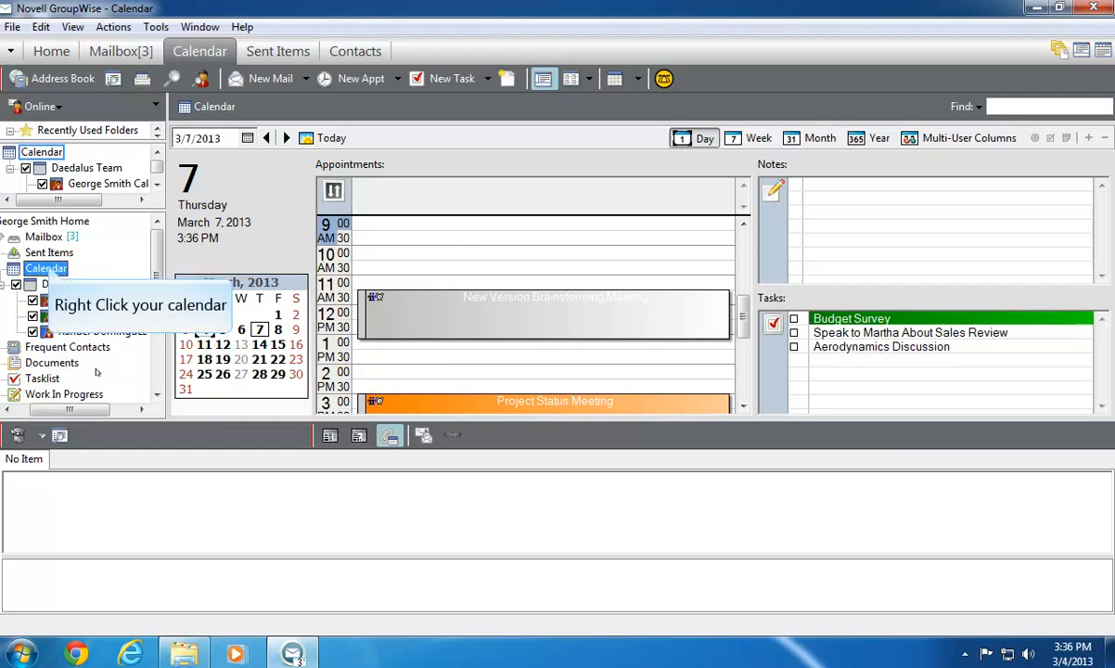
{"action": "right_click", "coordinate": [44, 267]}
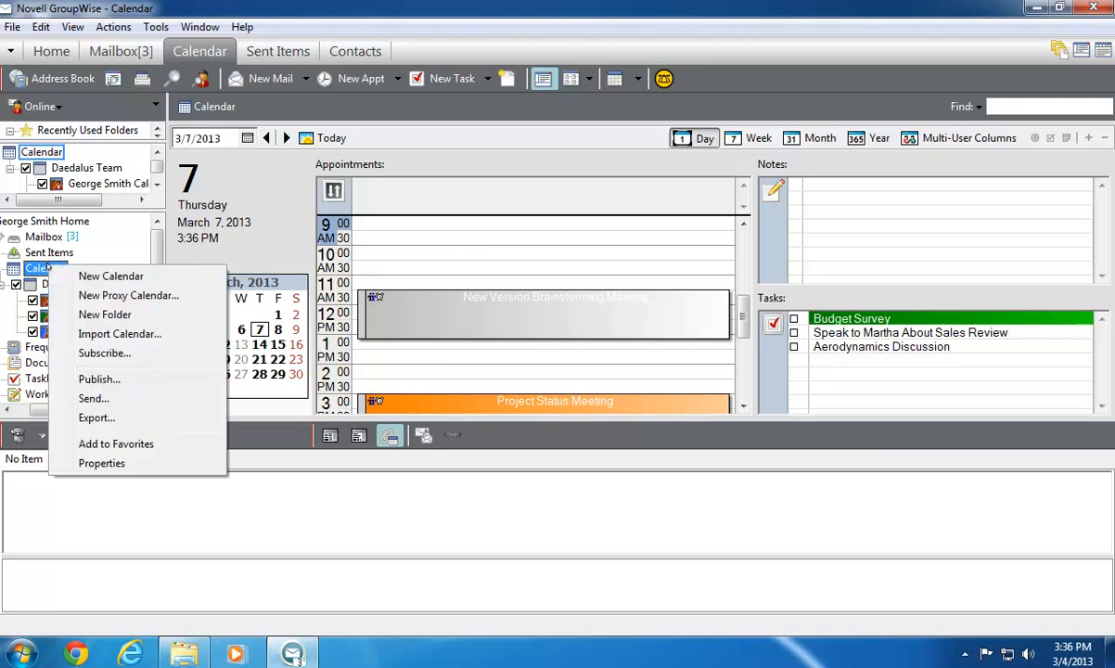
{"action": "mouse_move", "coordinate": [111, 275]}
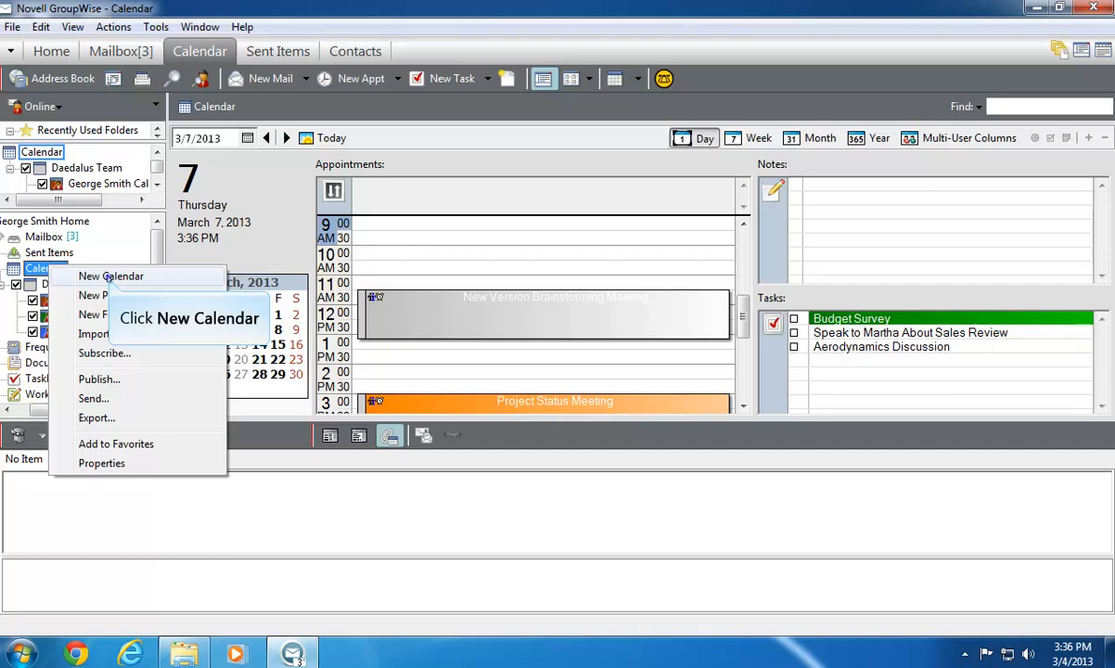
{"action": "left_click", "coordinate": [112, 274]}
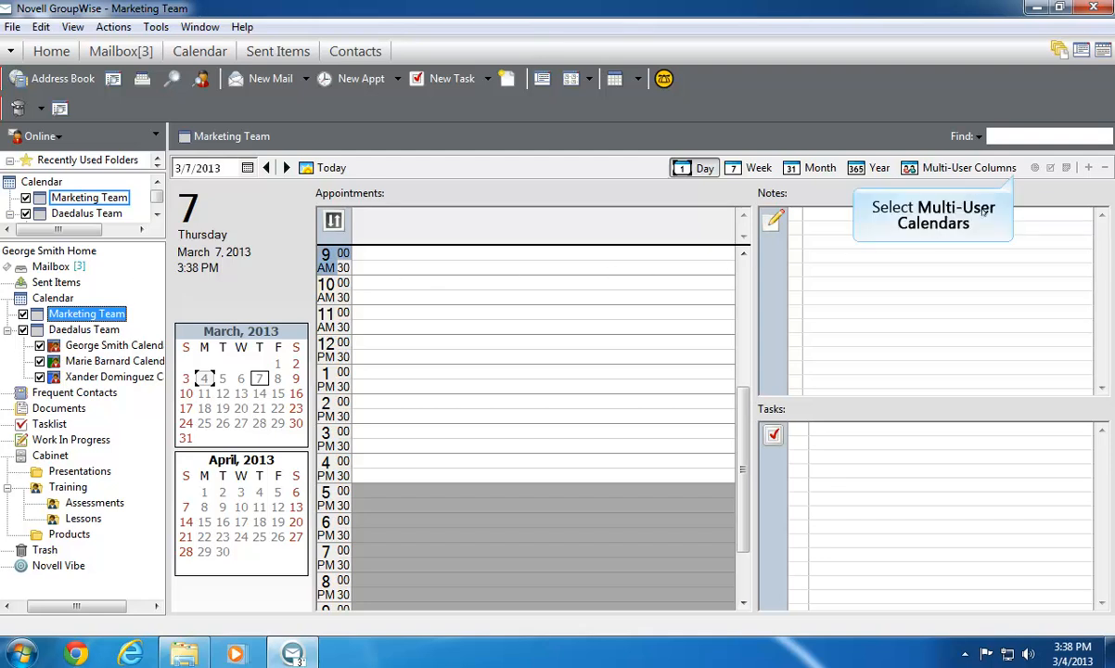
{"action": "left_click", "coordinate": [1017, 167]}
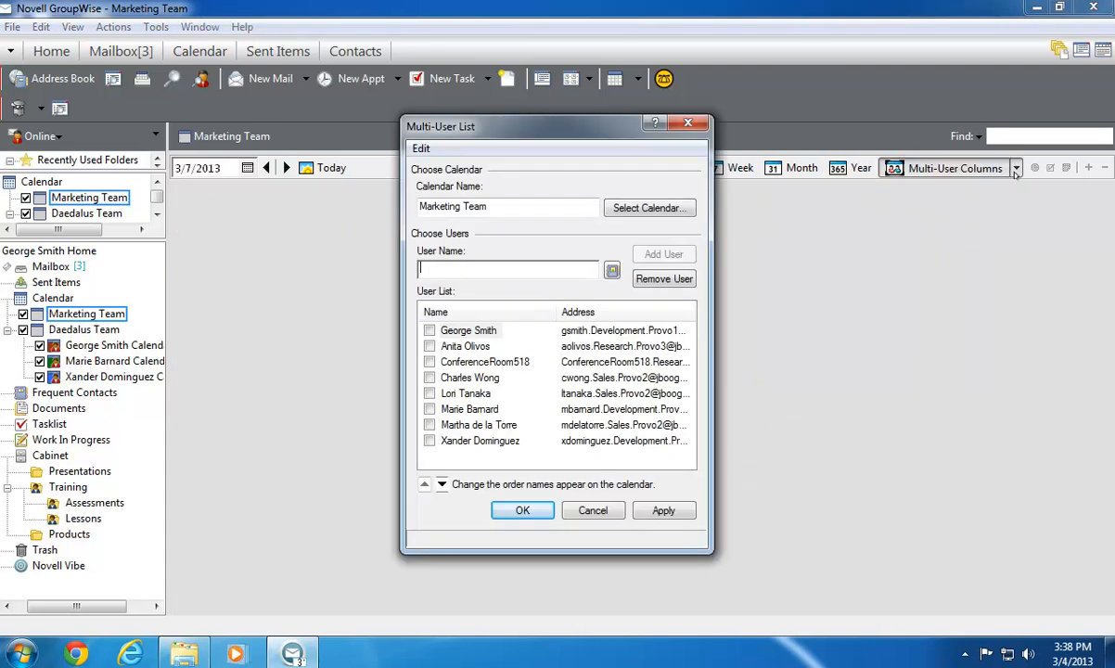
{"action": "mouse_move", "coordinate": [757, 189]}
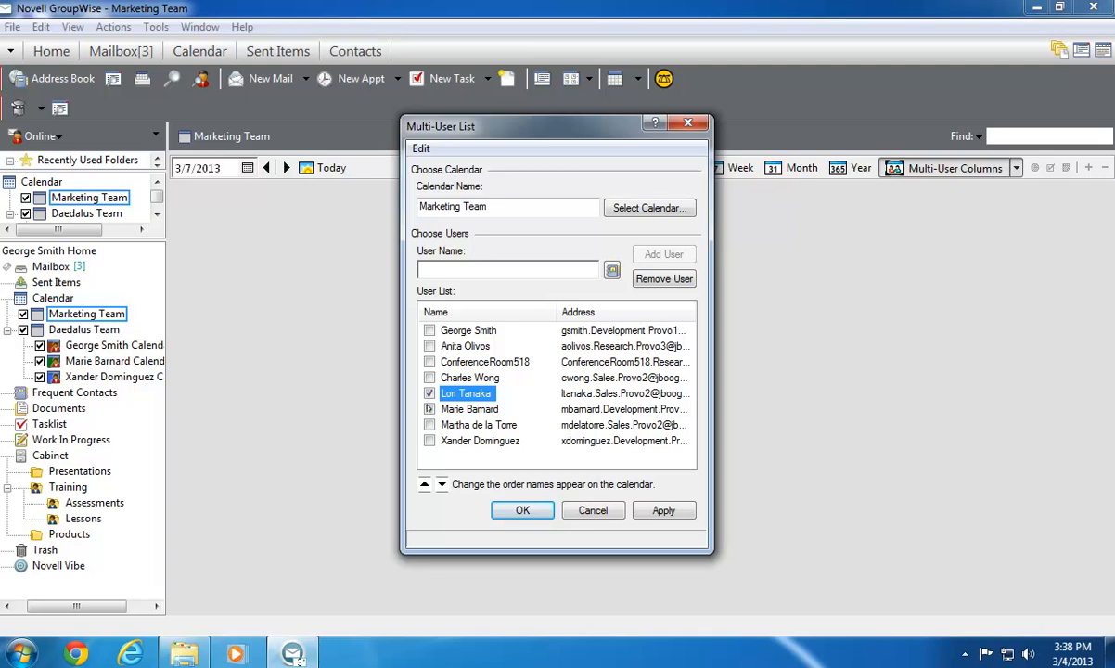
{"action": "left_click", "coordinate": [479, 439]}
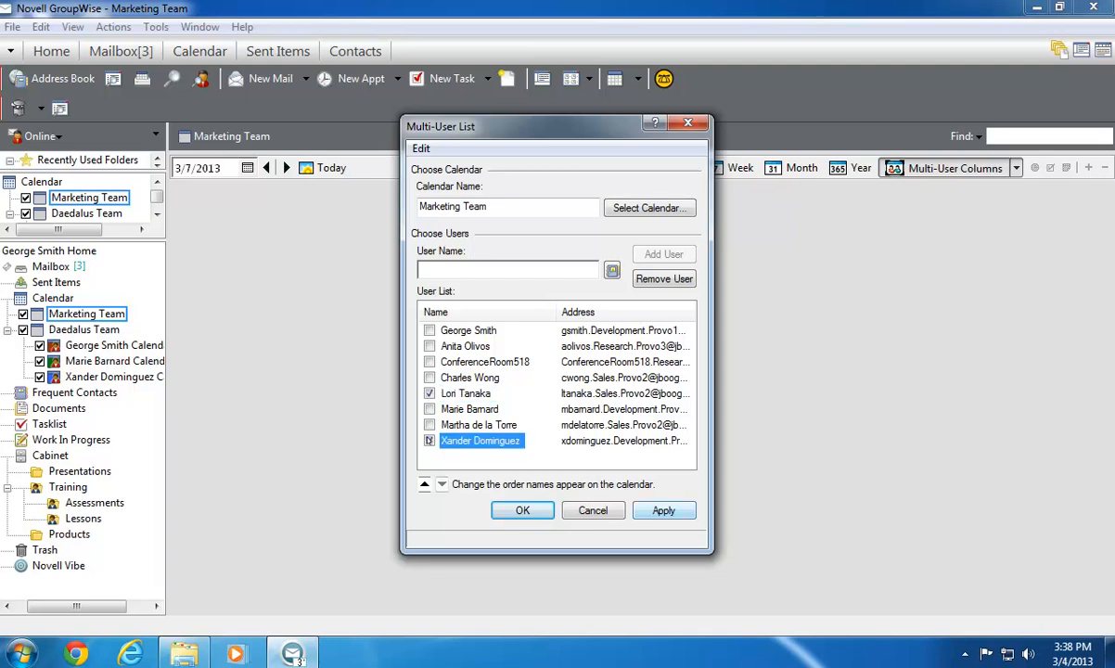
{"action": "left_click", "coordinate": [430, 442]}
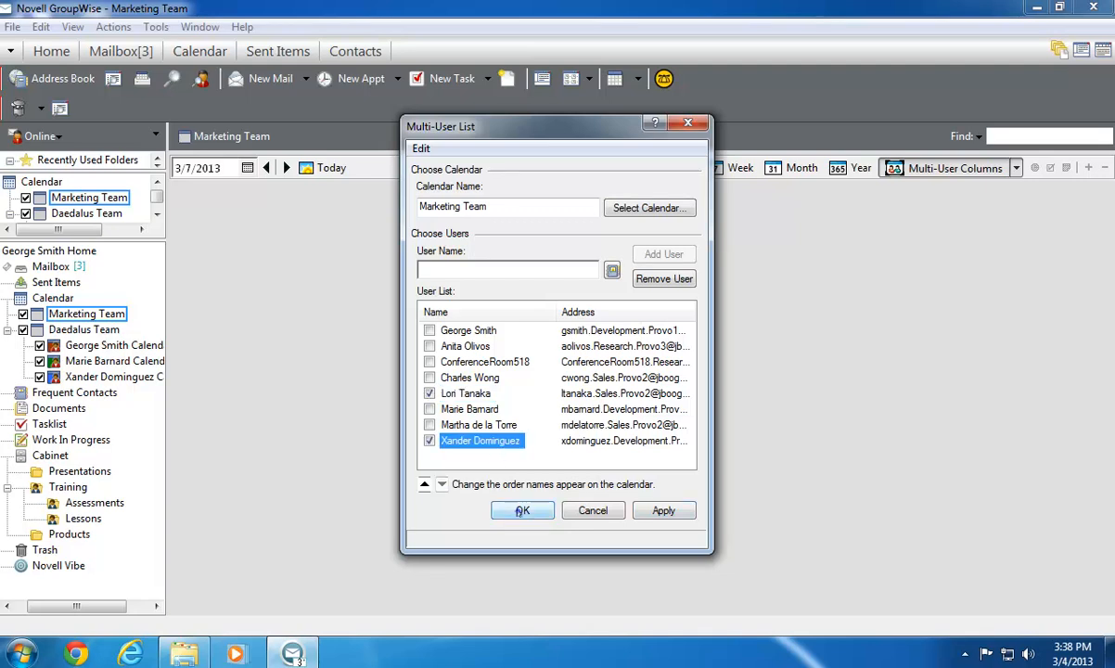
{"action": "left_click", "coordinate": [523, 511]}
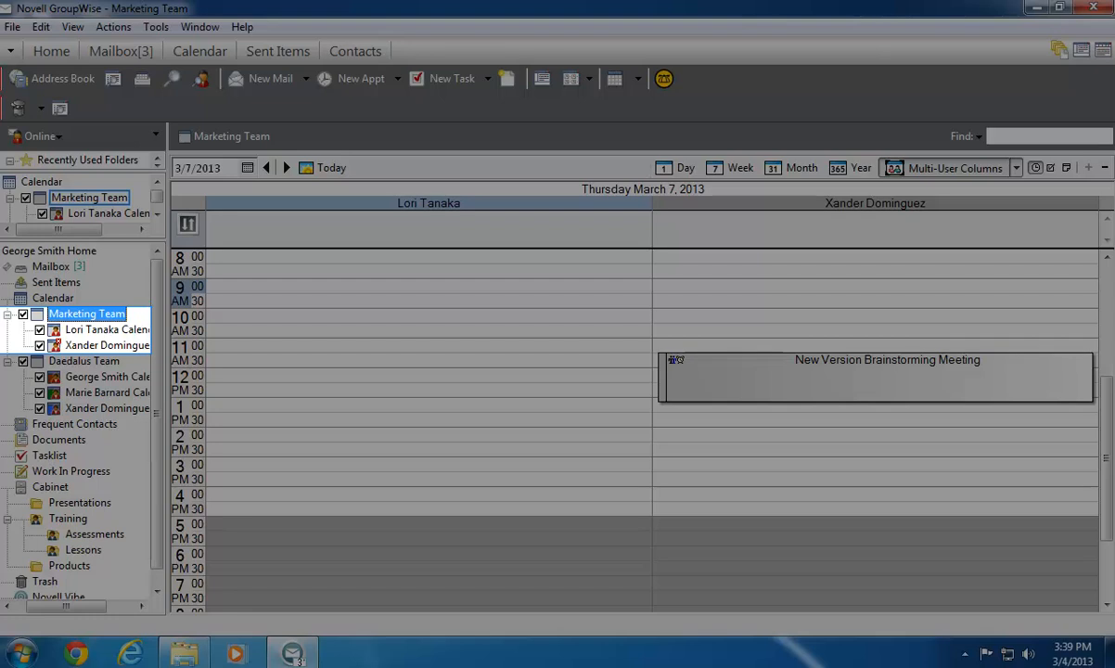